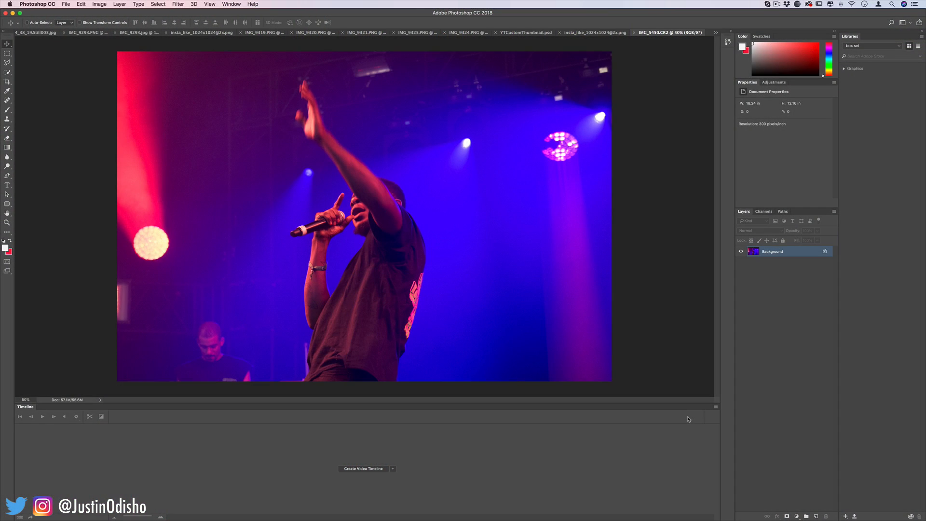
mouse_move(369, 365)
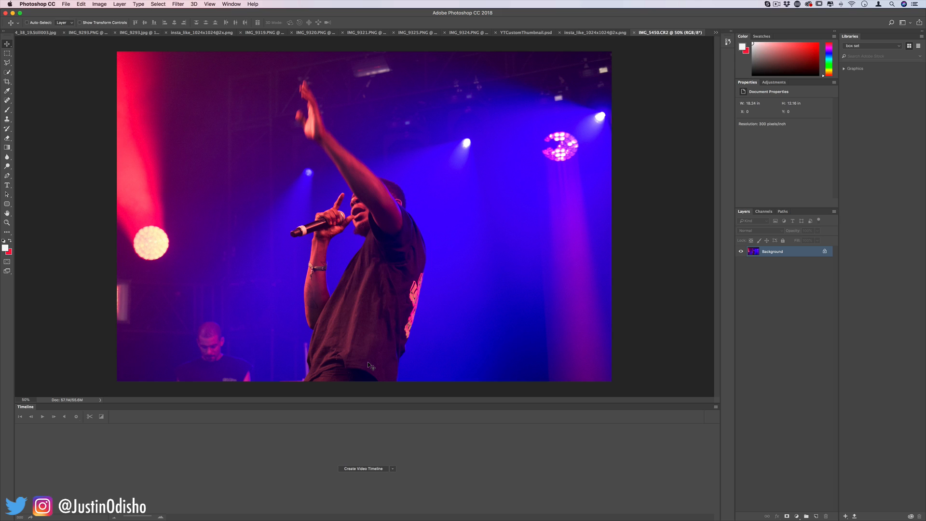
mouse_move(318, 276)
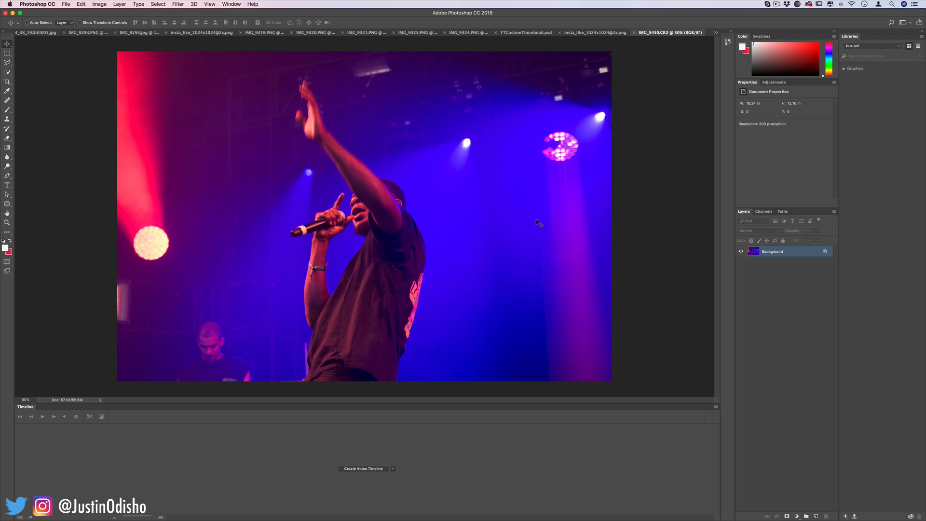
mouse_move(489, 252)
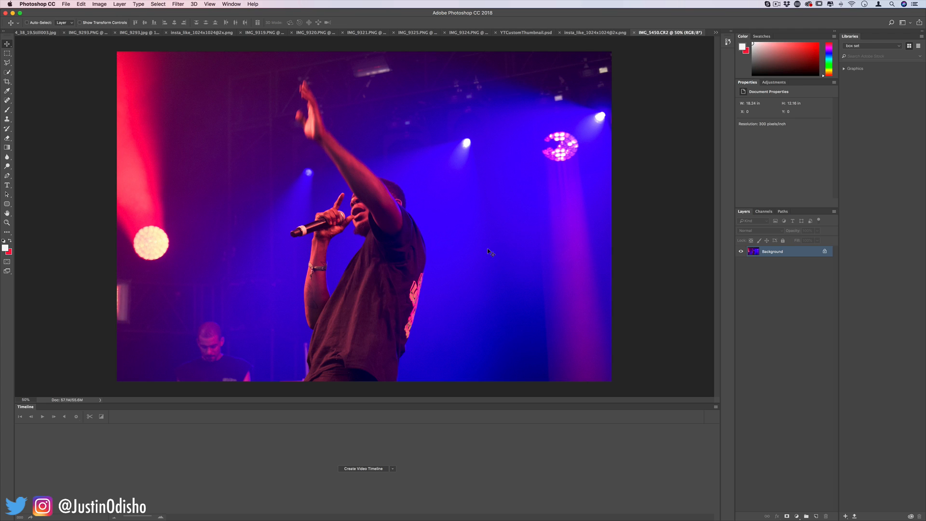
mouse_move(486, 256)
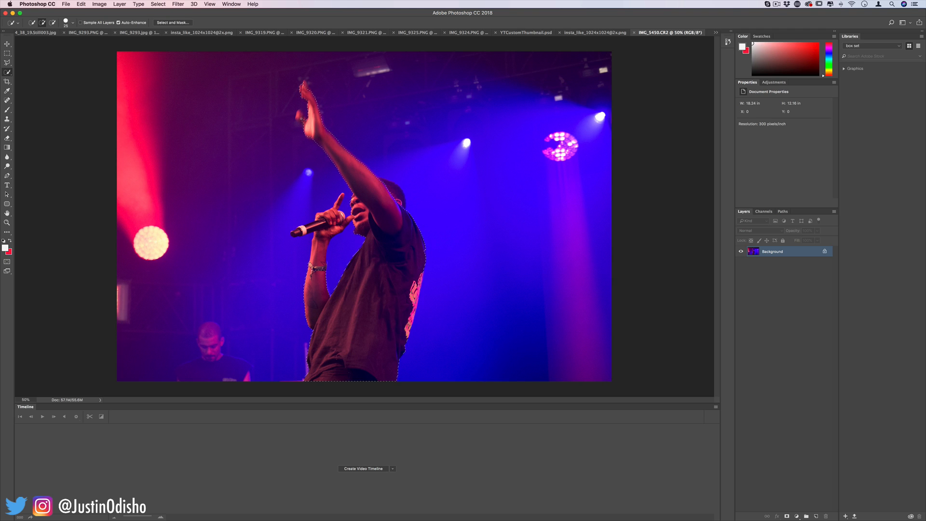
Check the Quick Selection and Lasso tool groups, then close the tool choices.
click(7, 72)
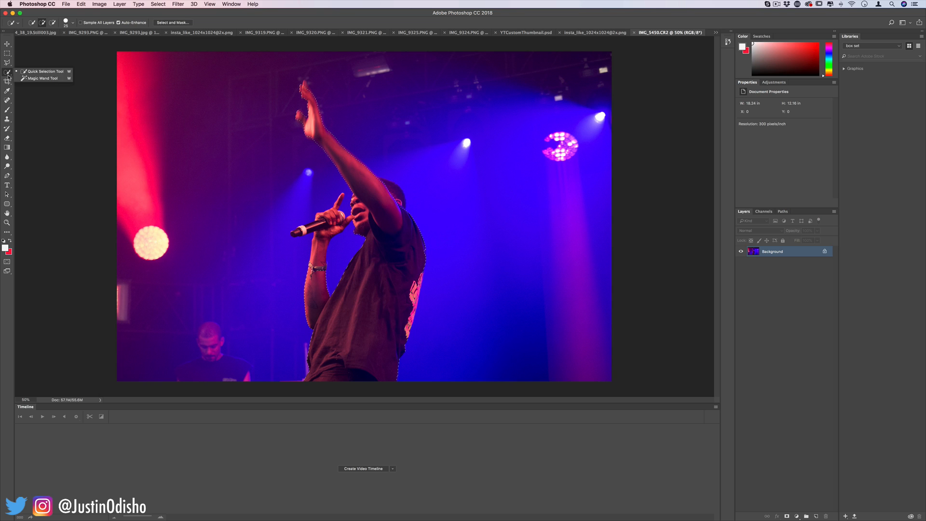
click(8, 72)
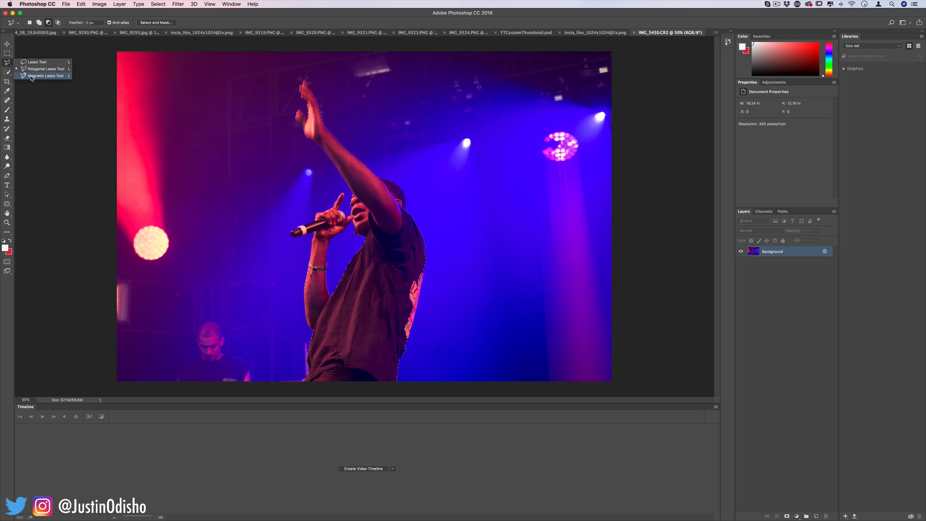
click(45, 76)
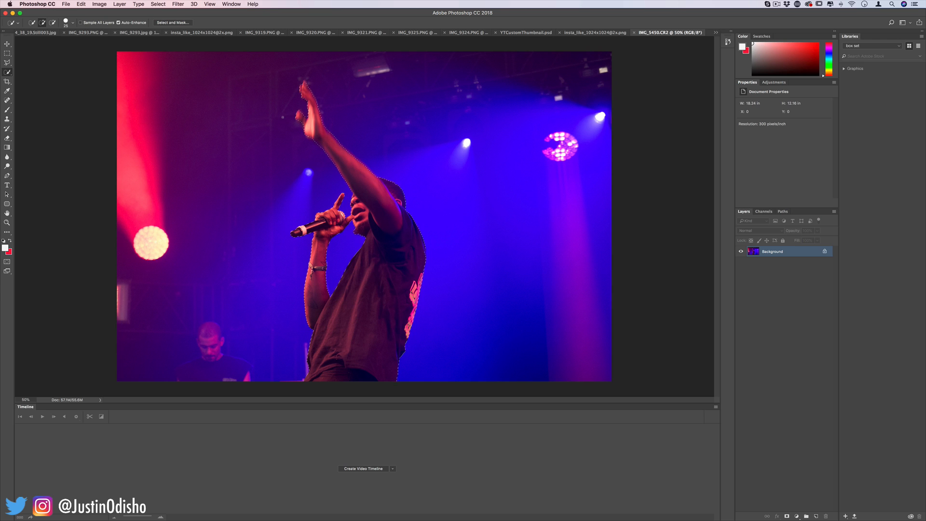
Smooth the performer selection with a 5-pixel sample radius, skipping the Expand option.
click(158, 5)
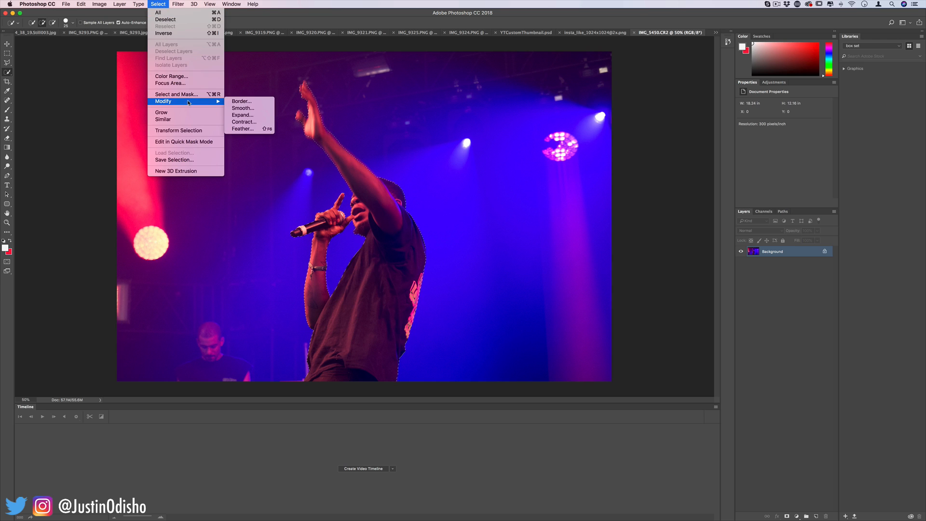
click(243, 115)
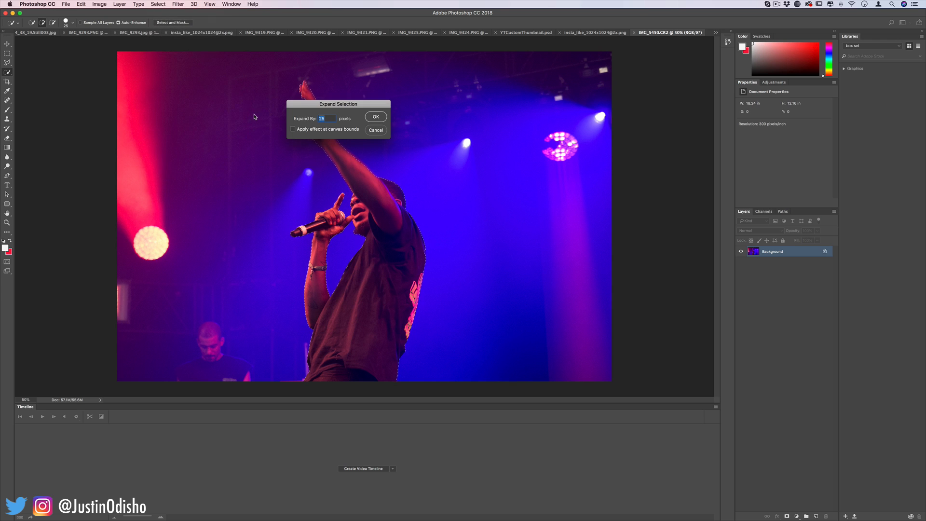
click(375, 116)
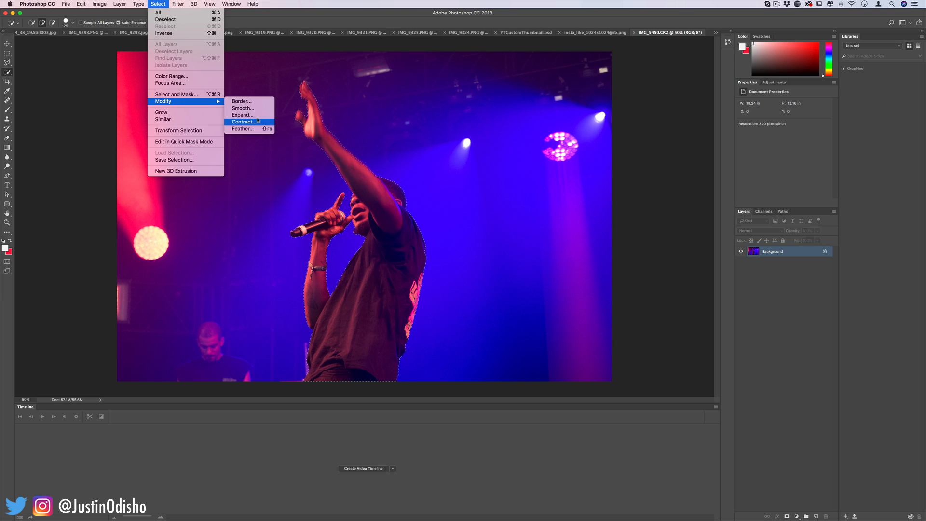
click(242, 108)
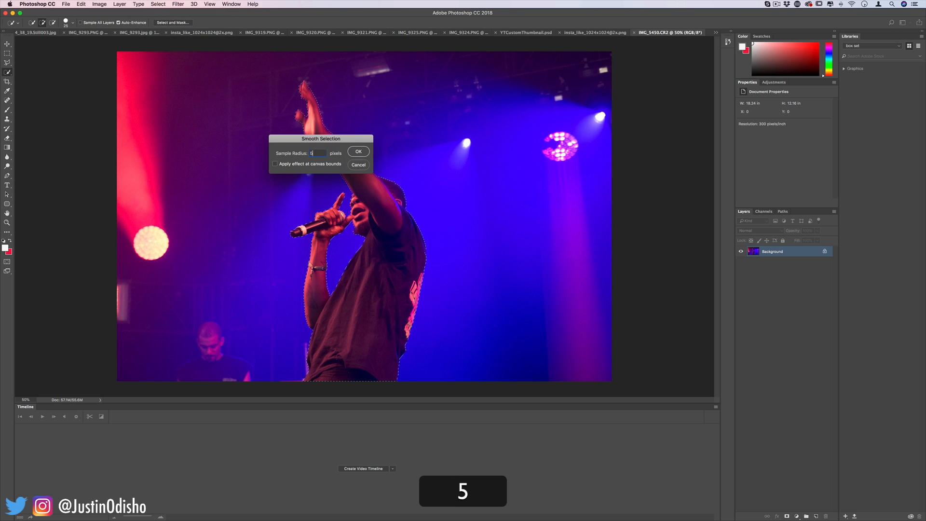
click(358, 152)
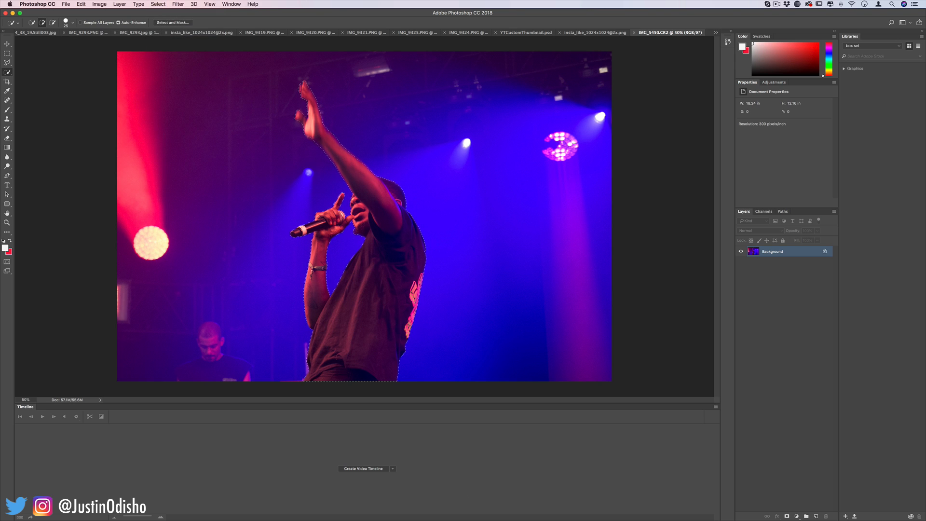
Copy the performer to a new layer via Layer Via Copy and toggle Background visibility.
right_click(413, 259)
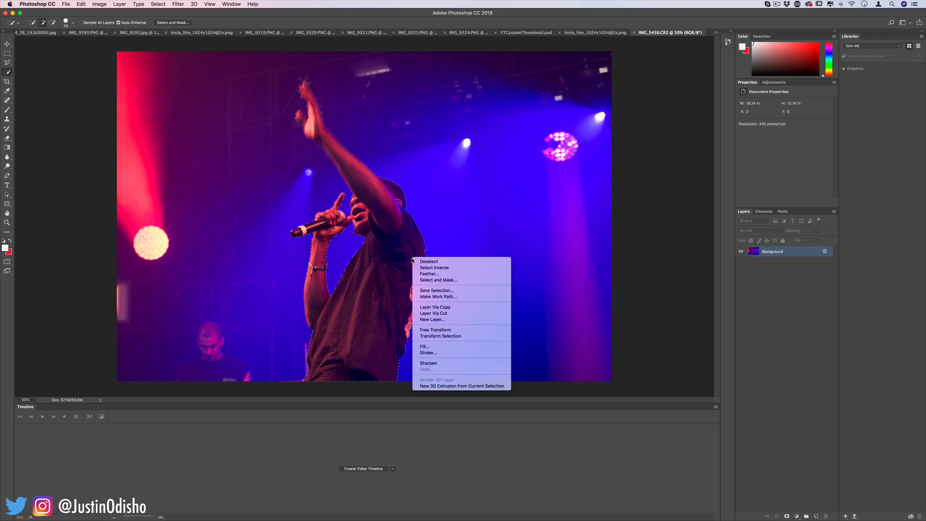
mouse_move(454, 310)
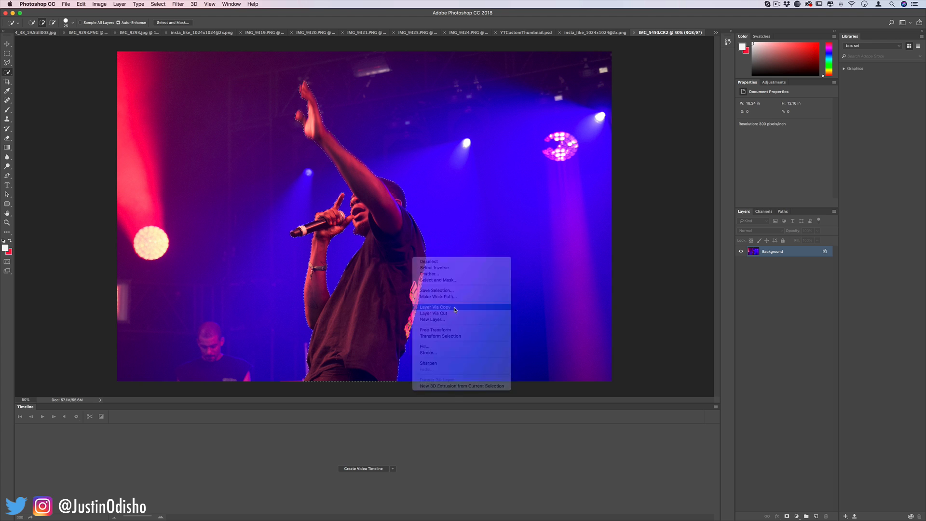
click(435, 306)
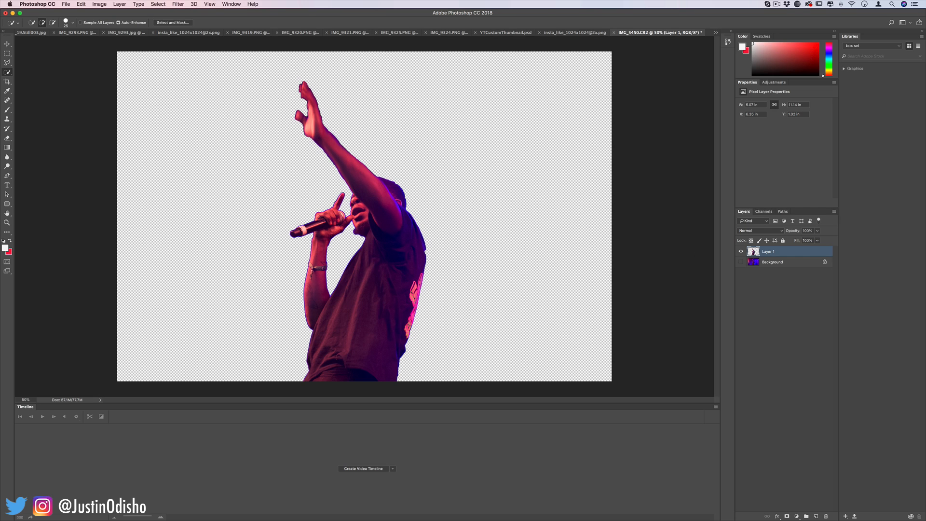
click(741, 251)
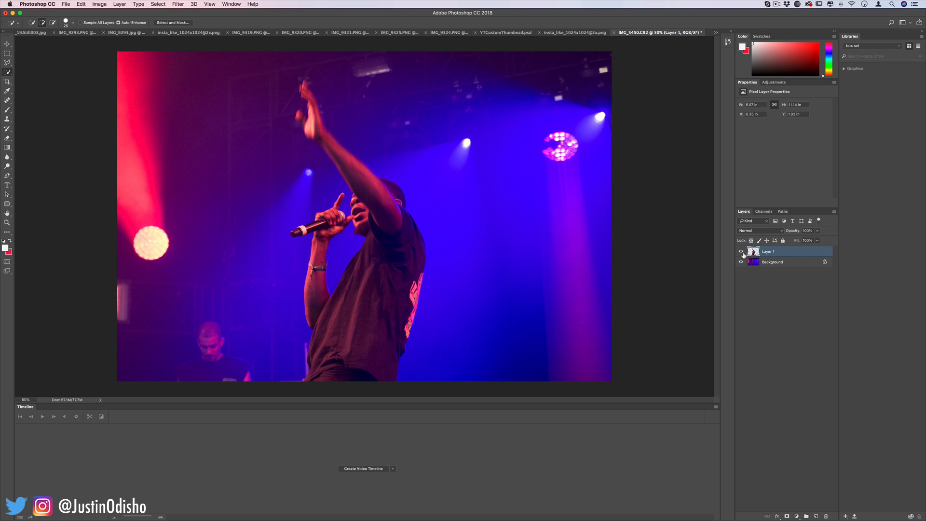
click(741, 253)
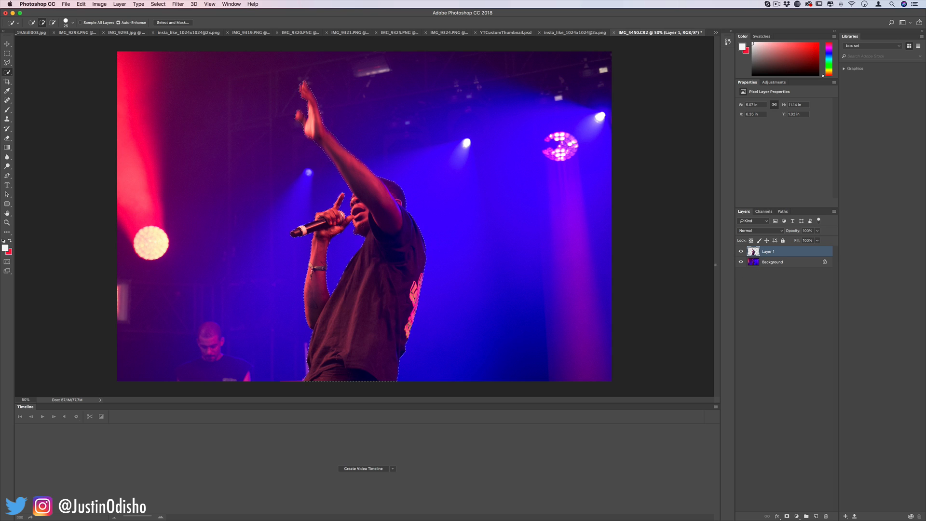
Make Background the active layer and expand the performer selection outward.
click(772, 262)
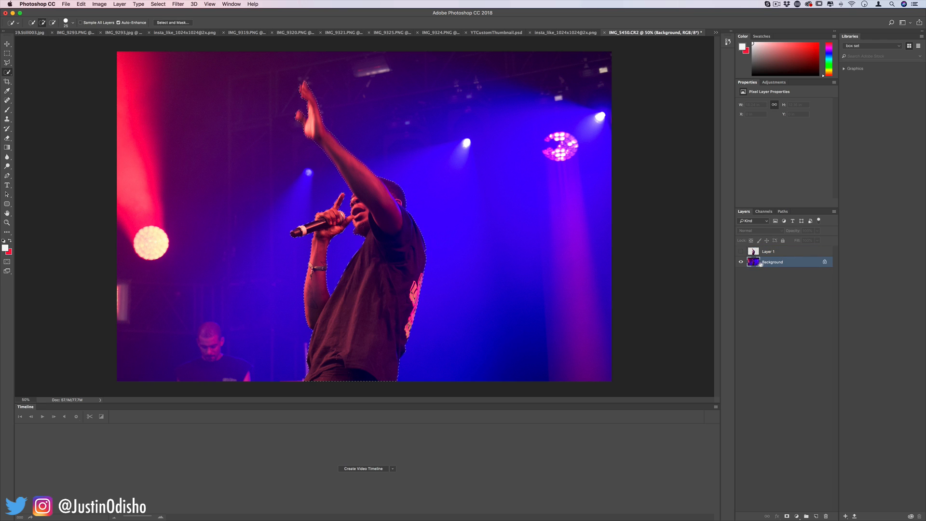
click(158, 4)
text(2)
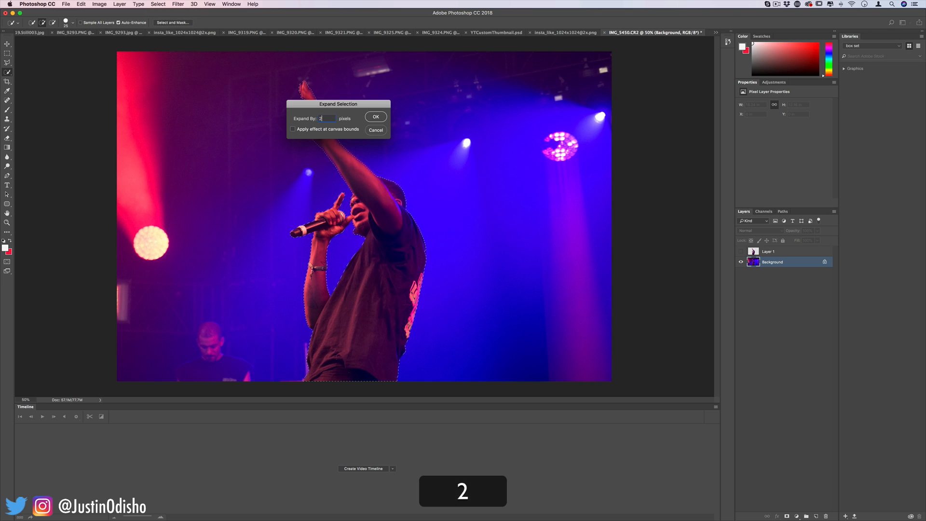
click(375, 117)
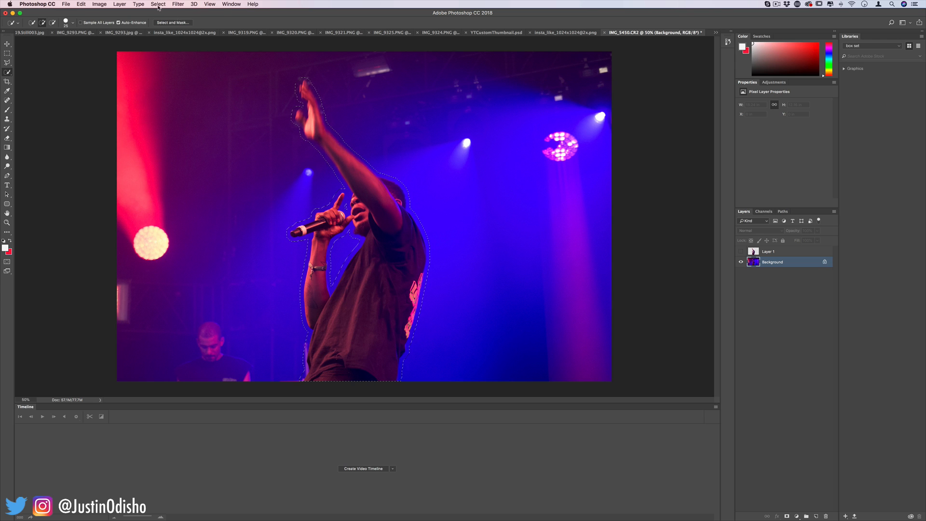
Feather the expanded selection by 10 pixels.
click(158, 5)
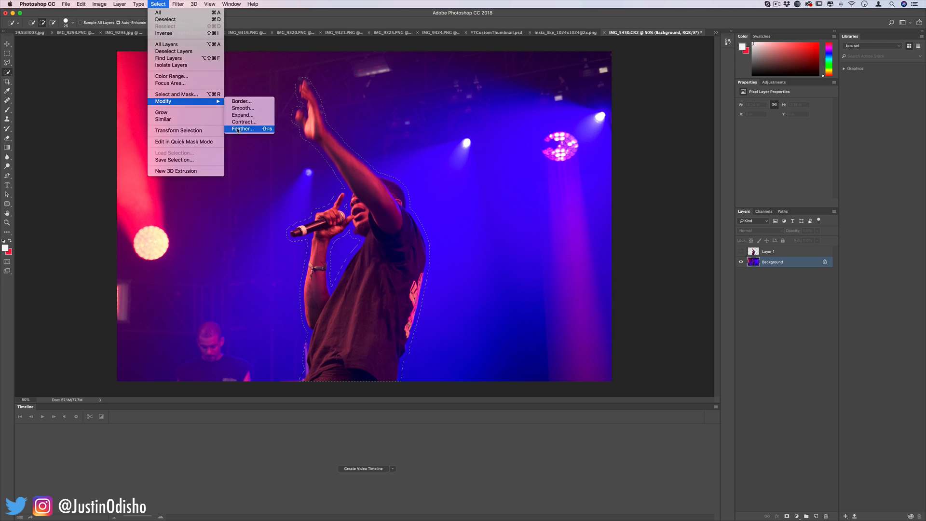
click(241, 129)
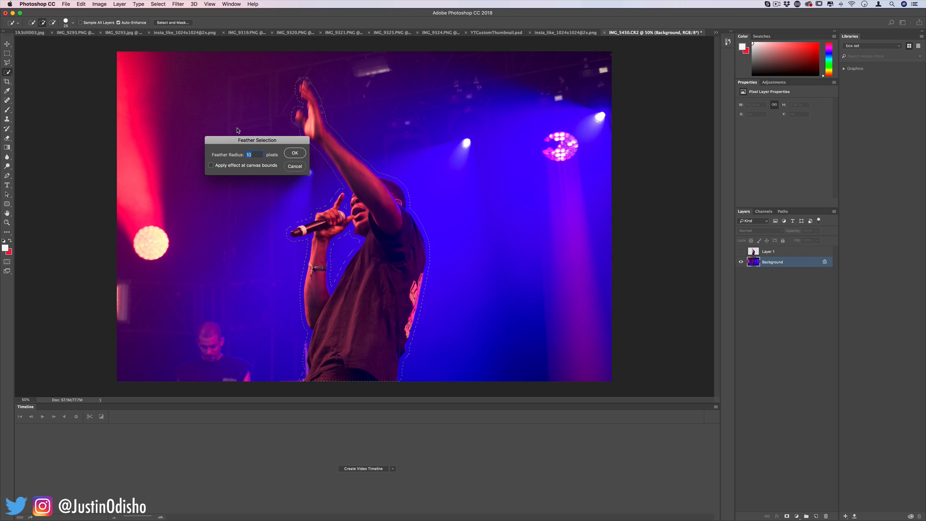
click(294, 153)
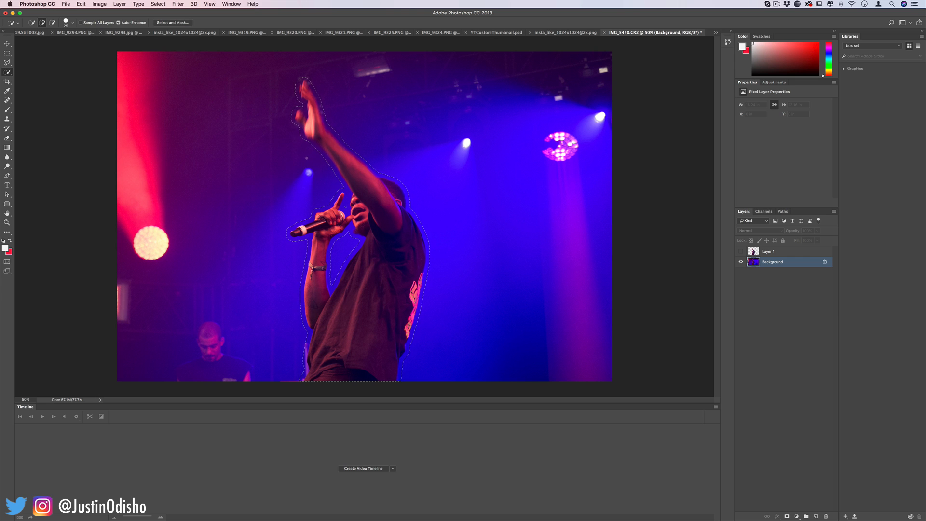
Content-aware fill the performer's area, deselect, and toggle the cutout layer to compare.
right_click(342, 236)
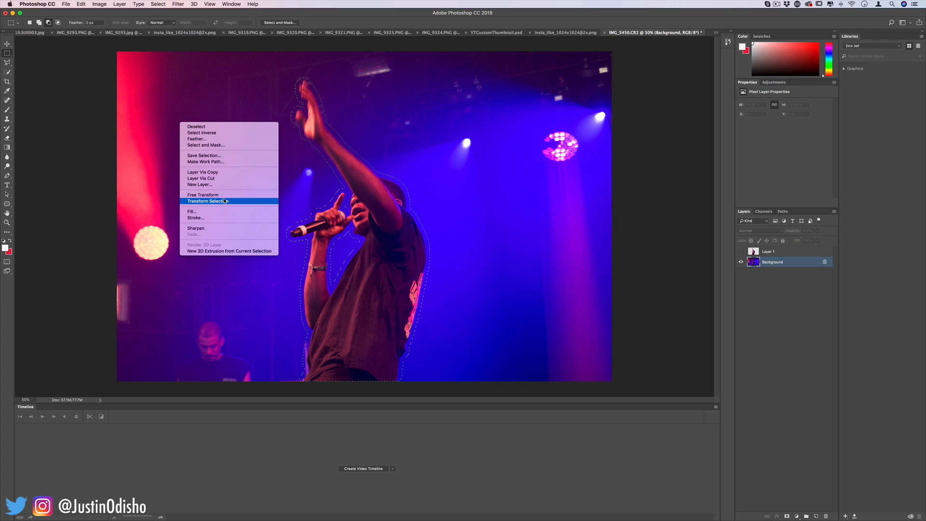
click(191, 211)
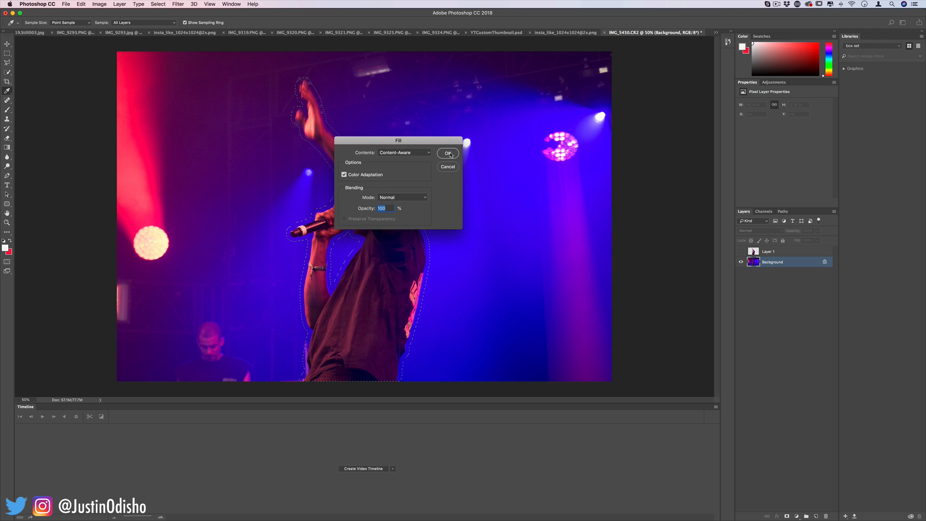
click(448, 153)
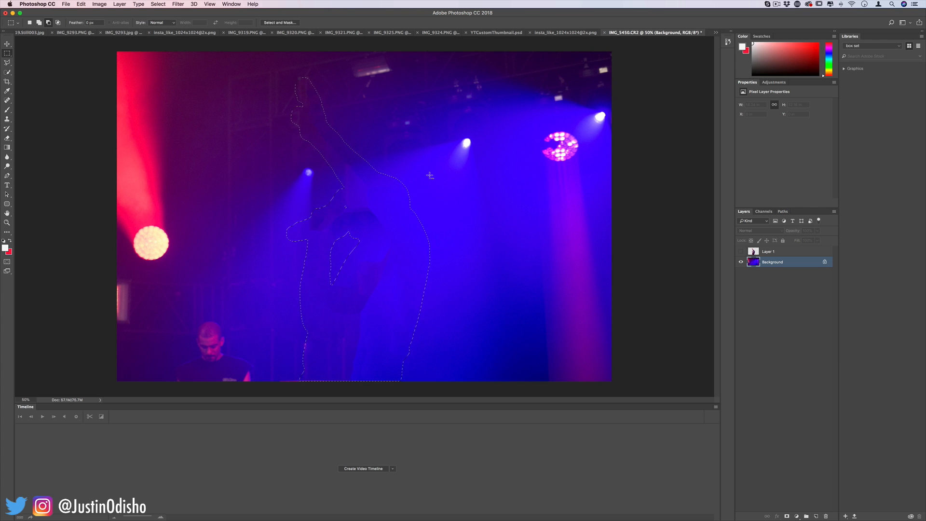
key(cmd+d)
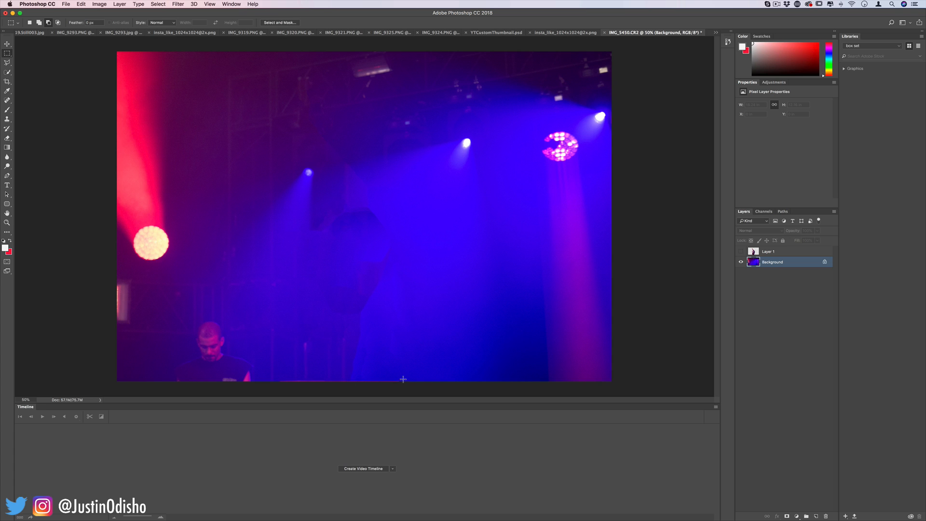
mouse_move(406, 376)
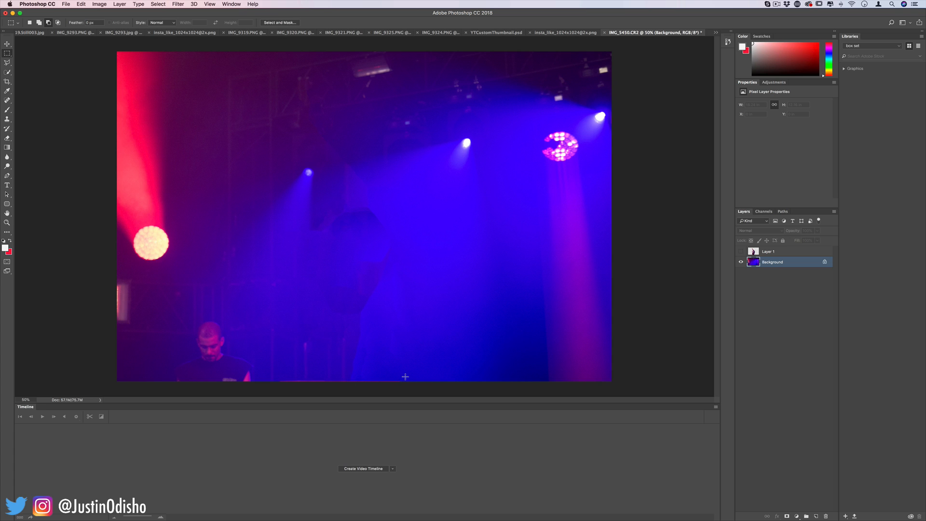
mouse_move(361, 225)
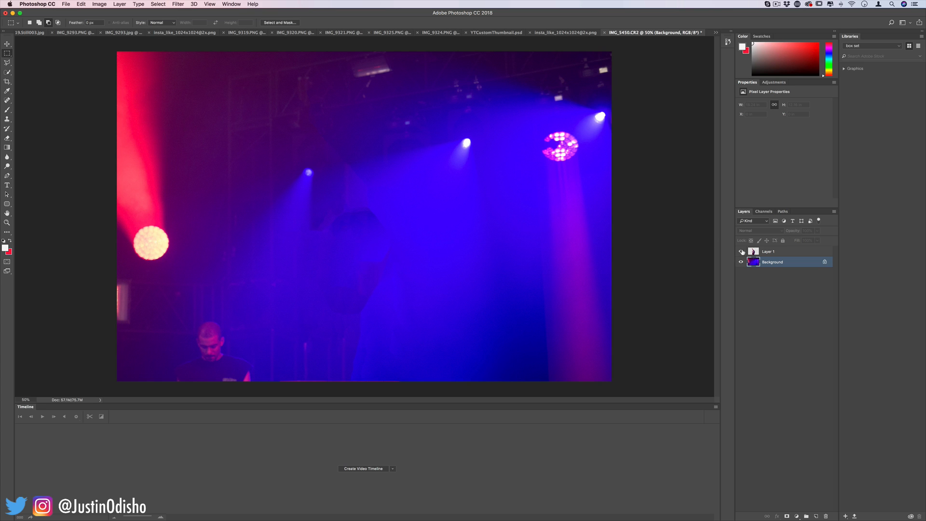
click(740, 251)
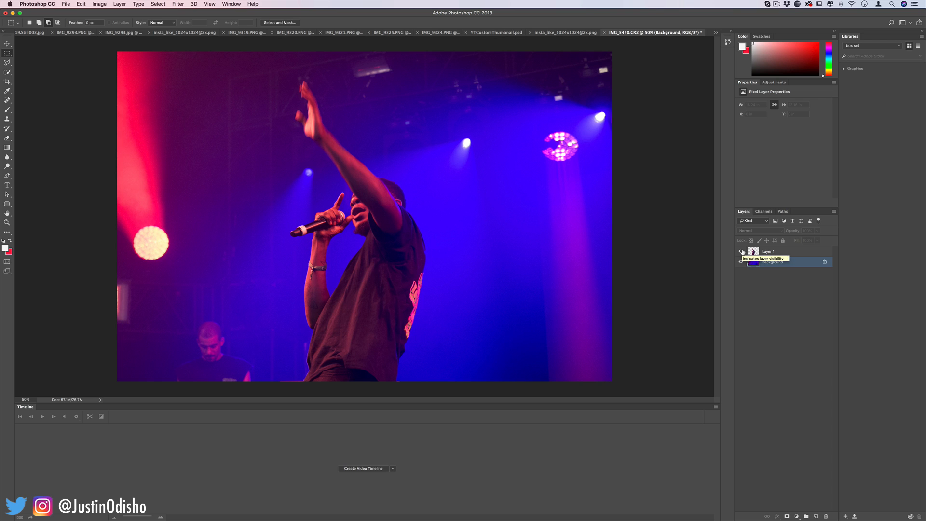
click(740, 250)
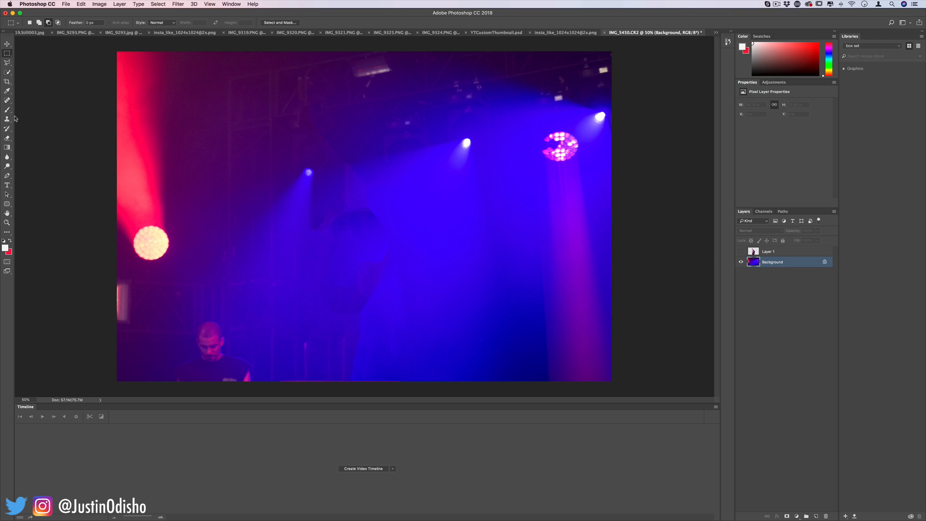
Switch to the Clone Stamp Tool from the cloning tool group.
click(7, 119)
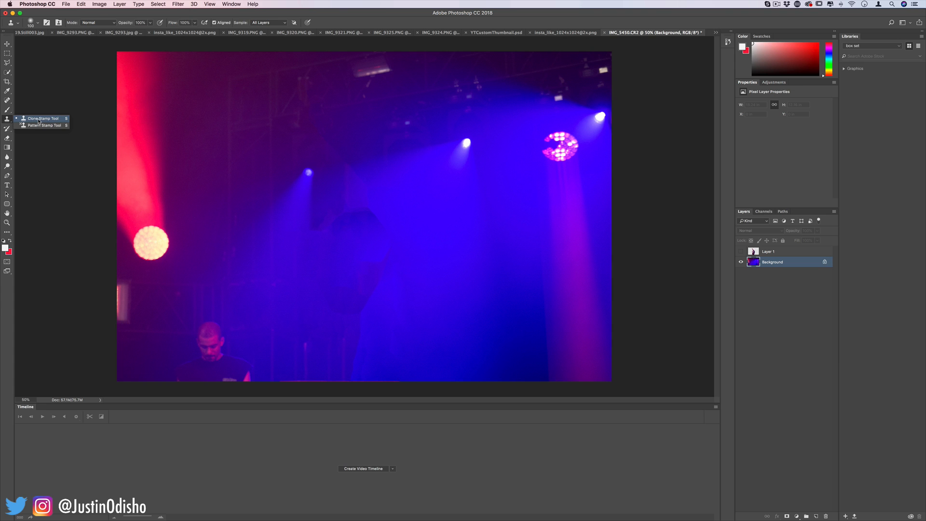
click(37, 22)
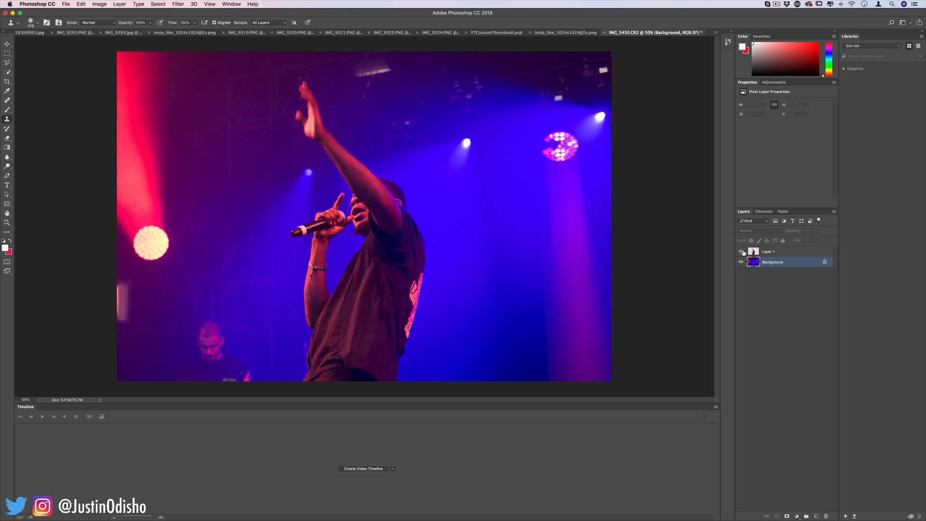
Toggle a layer's visibility and switch to the Horizontal Type Tool for the title.
click(741, 252)
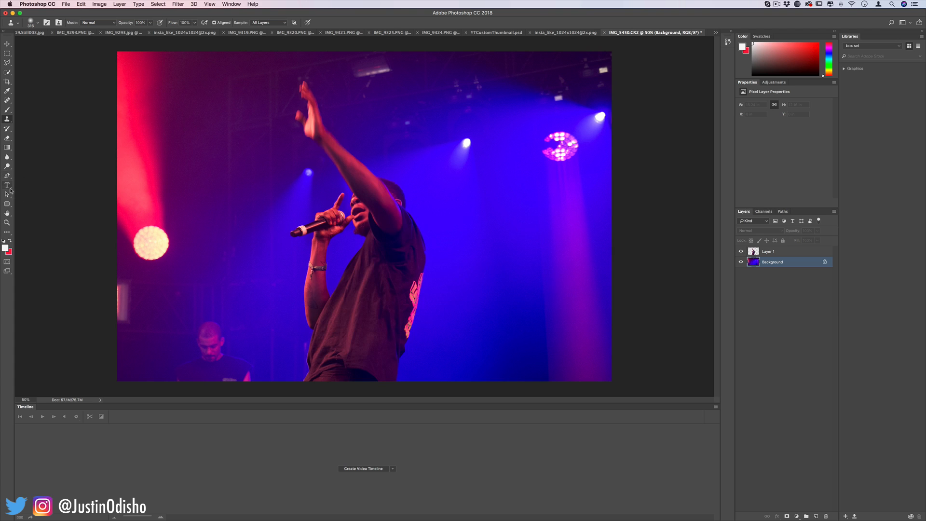
click(7, 185)
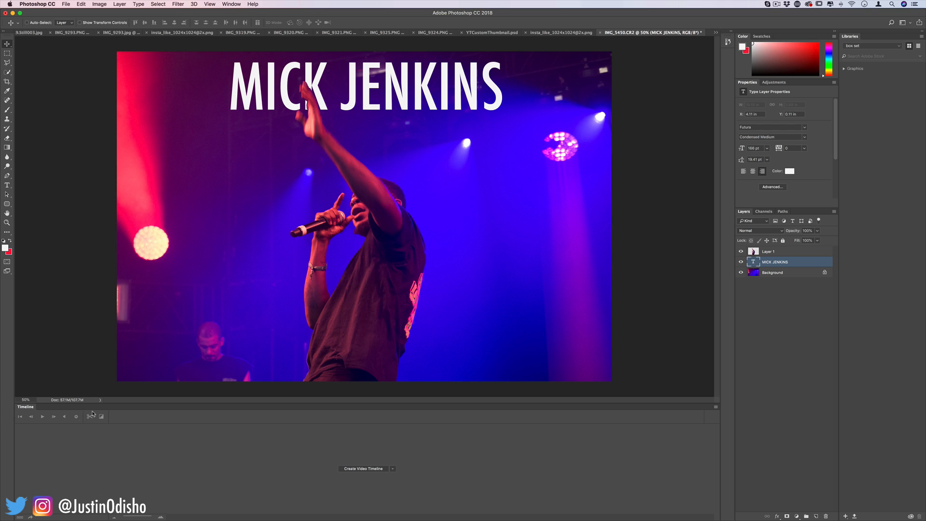
mouse_move(87, 76)
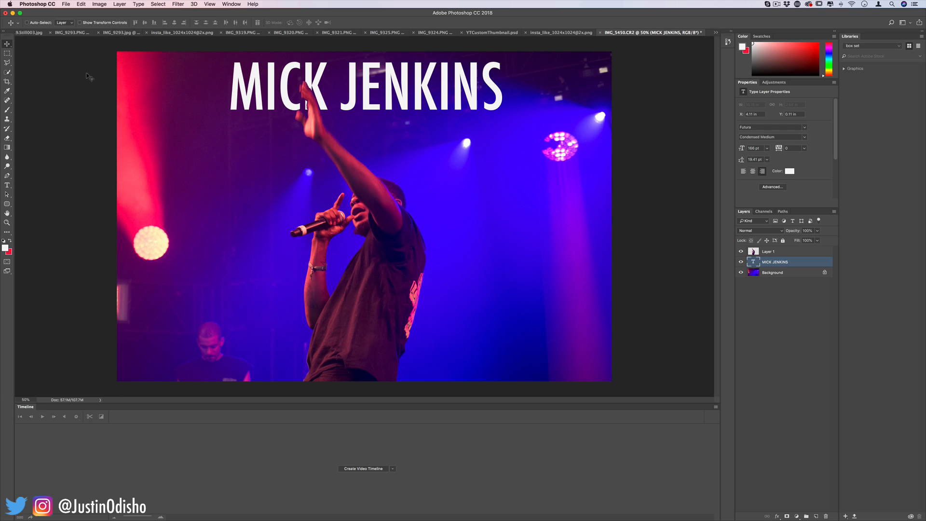
Save the layered document as a PSD with Maximize Compatibility.
click(66, 5)
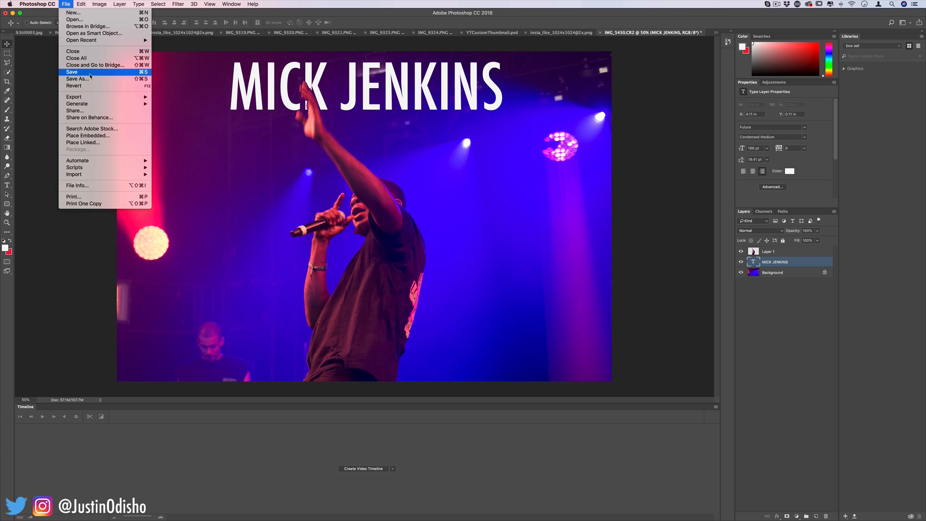
click(72, 72)
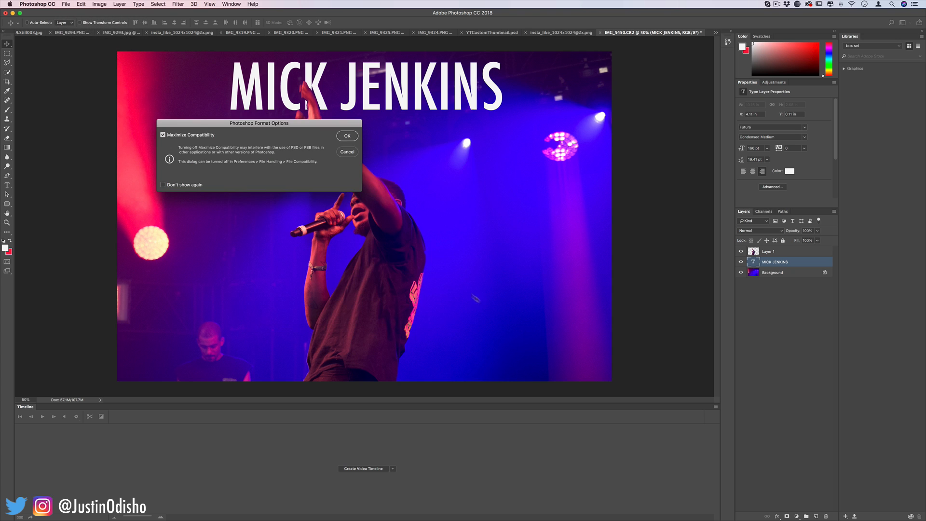
click(347, 135)
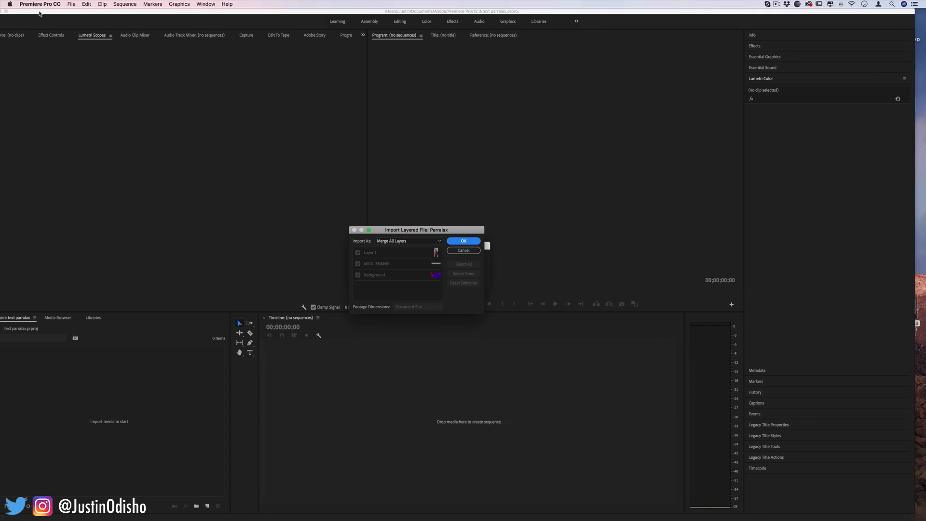
Import Parralax as Individual Layers, open its bin, and select the Layer 1 clip.
click(408, 240)
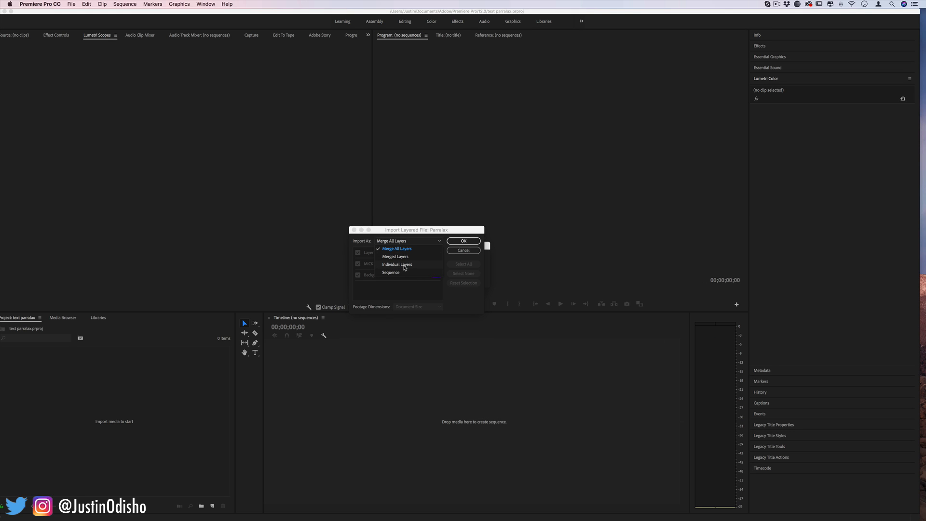
click(397, 263)
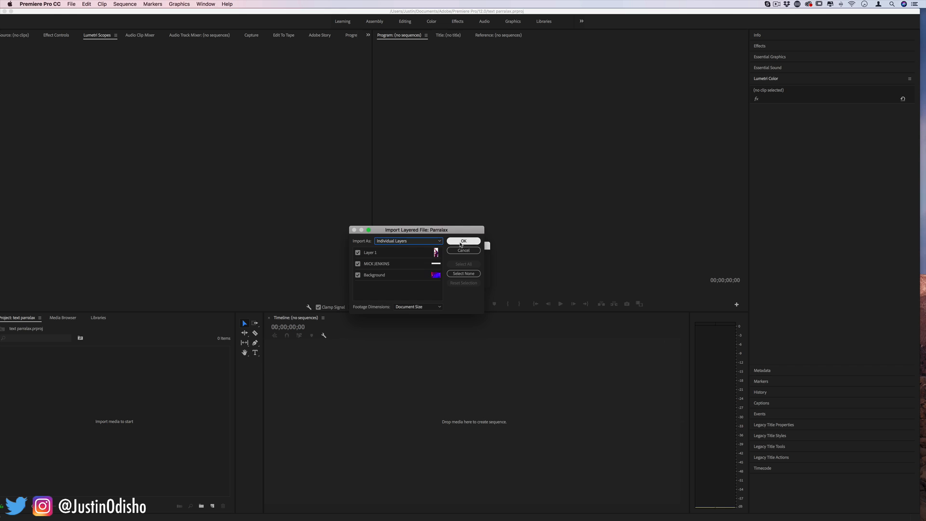
click(463, 241)
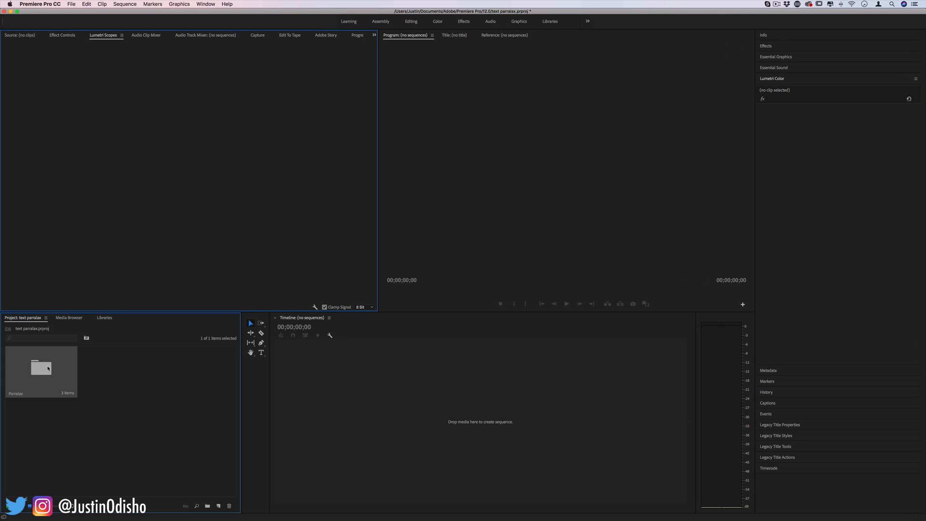
double_click(41, 368)
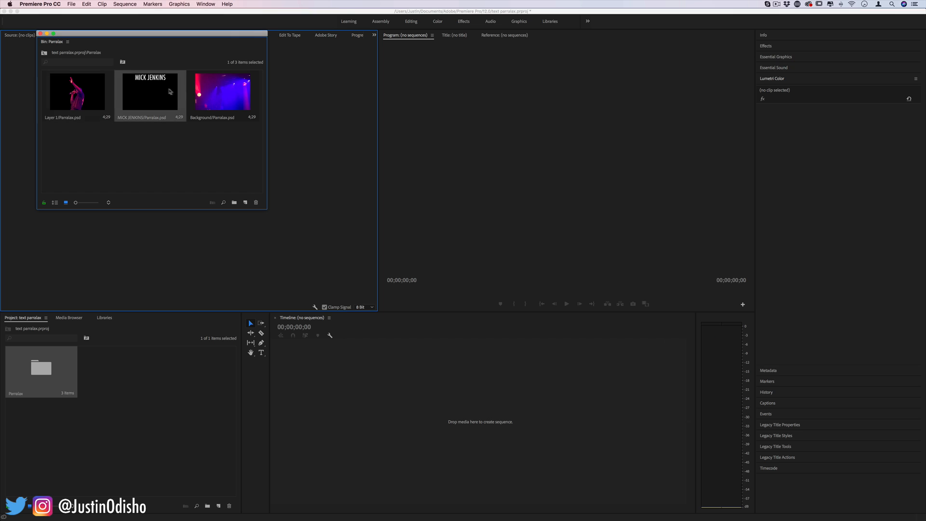
click(76, 92)
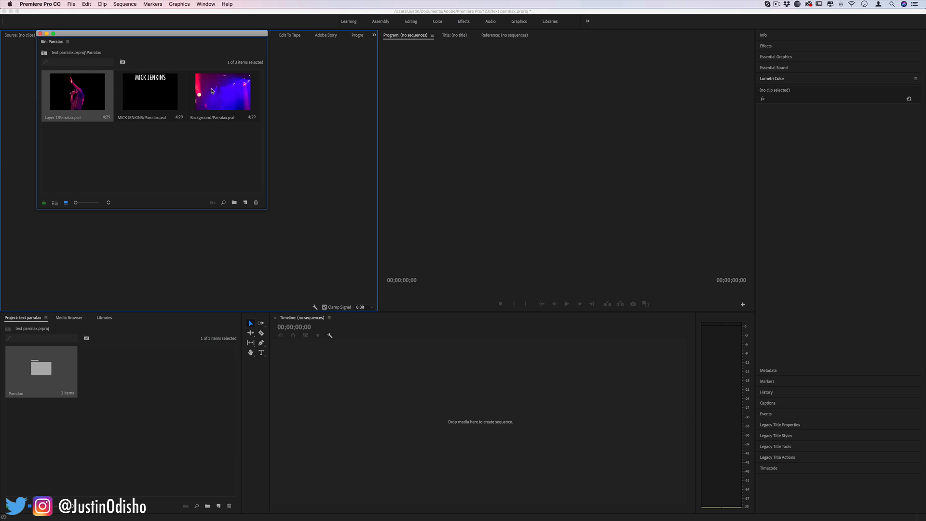
Add more layer clips to the selection and open the File menu.
click(223, 95)
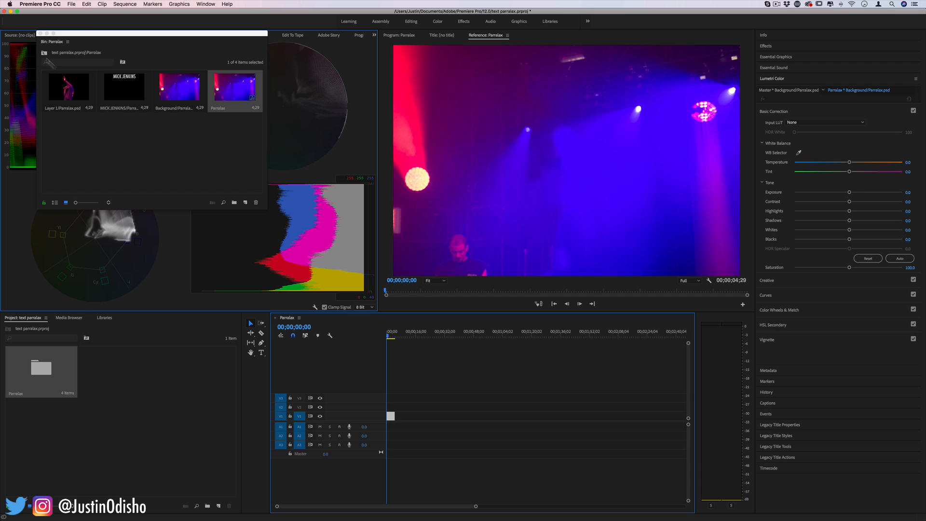
click(71, 4)
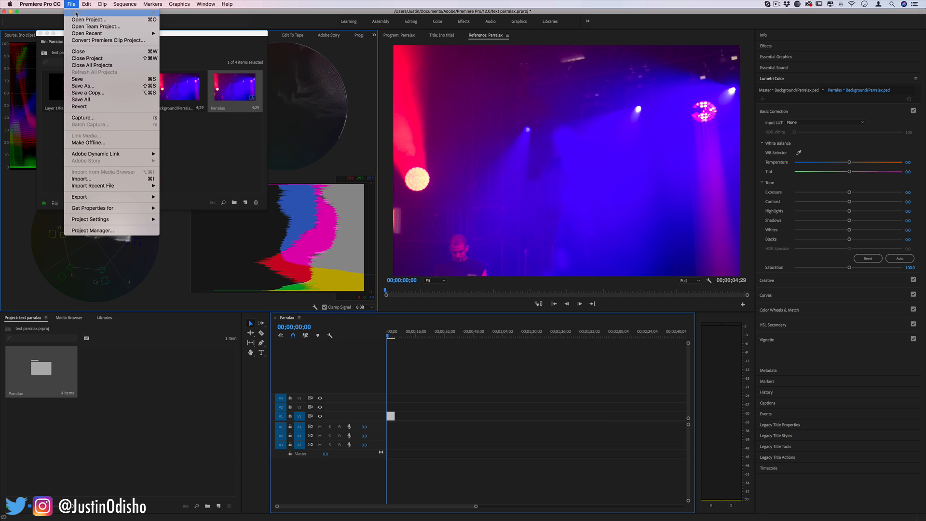
mouse_move(76, 12)
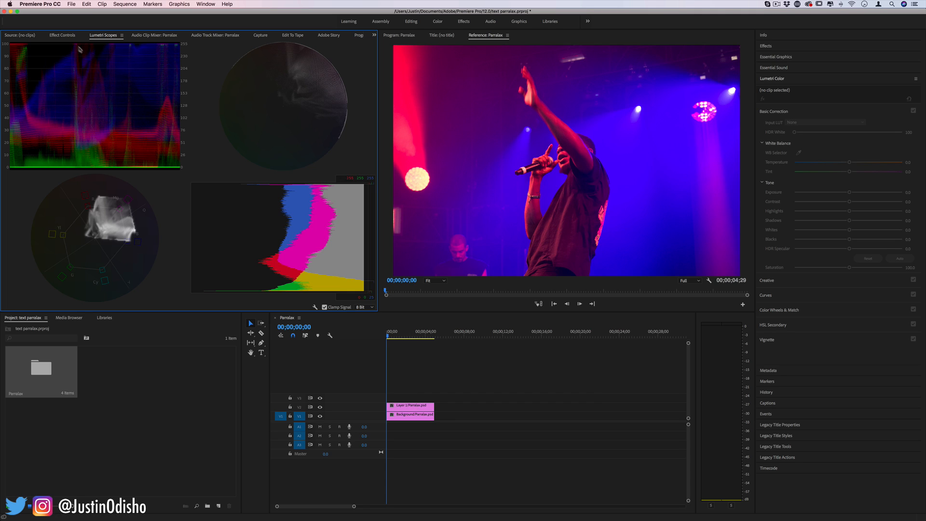
Select the singer clip, undo the accidental trim, and key its end Scale to 108.
click(409, 406)
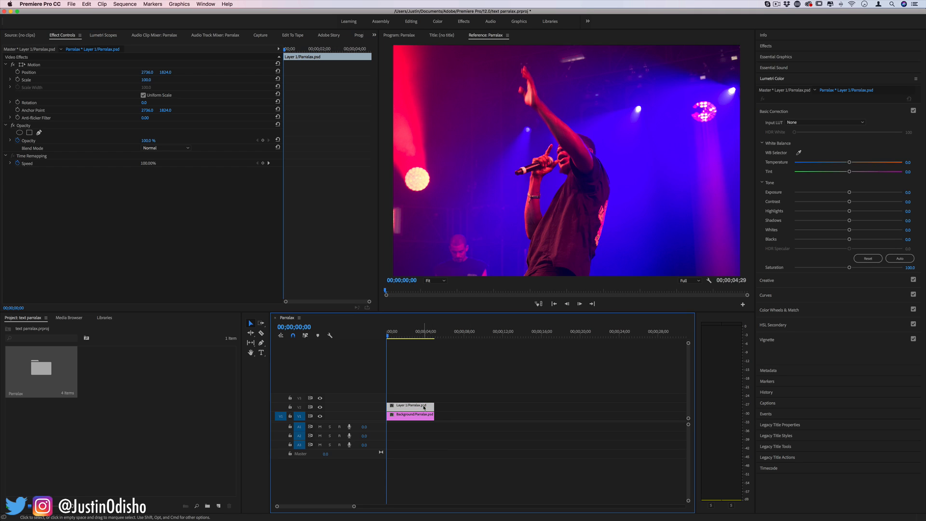
drag(429, 406, 438, 406)
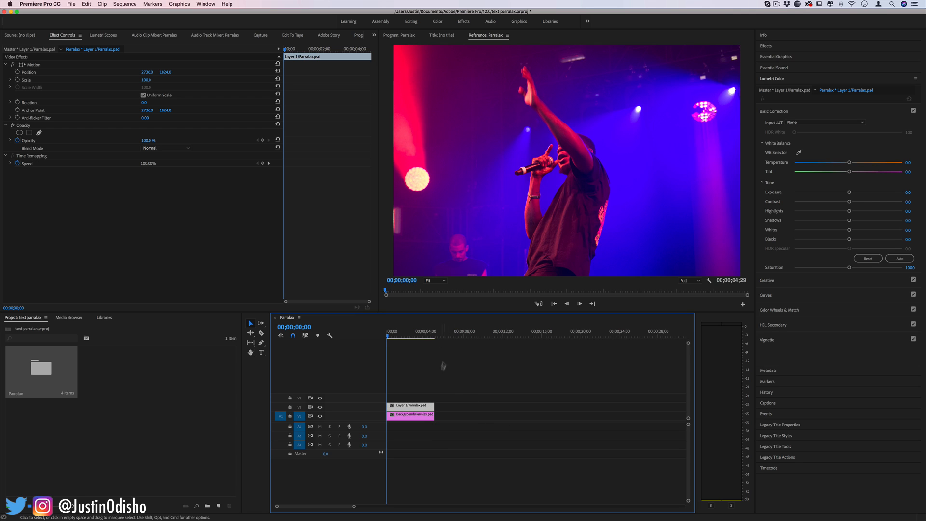
key(cmd+z)
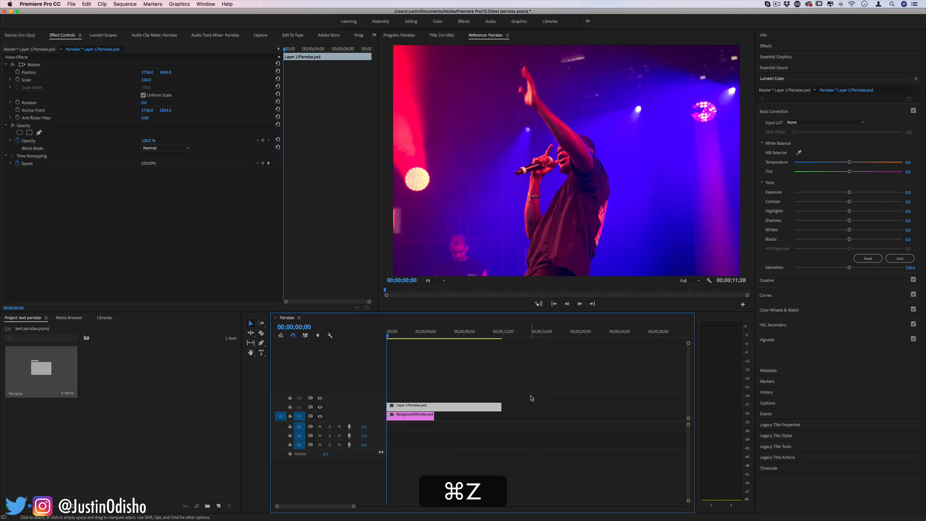
key(cmd+z)
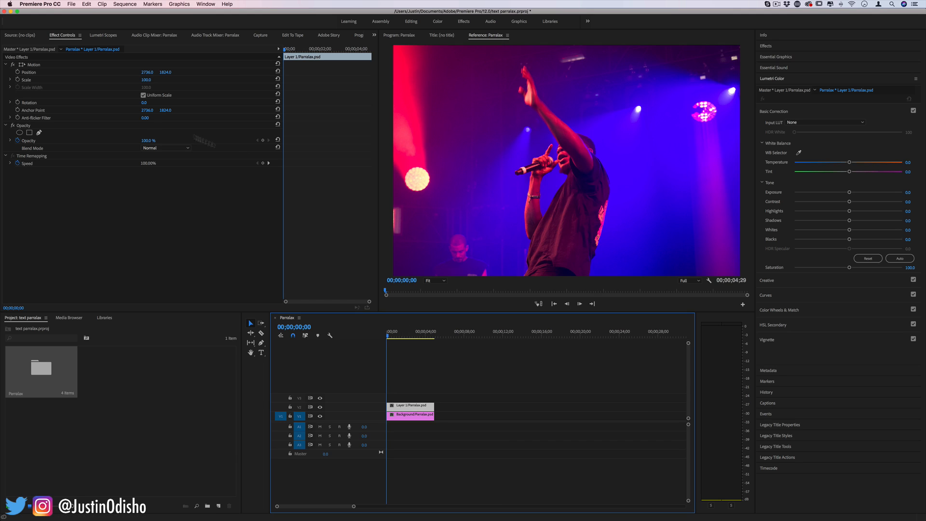
mouse_move(17, 80)
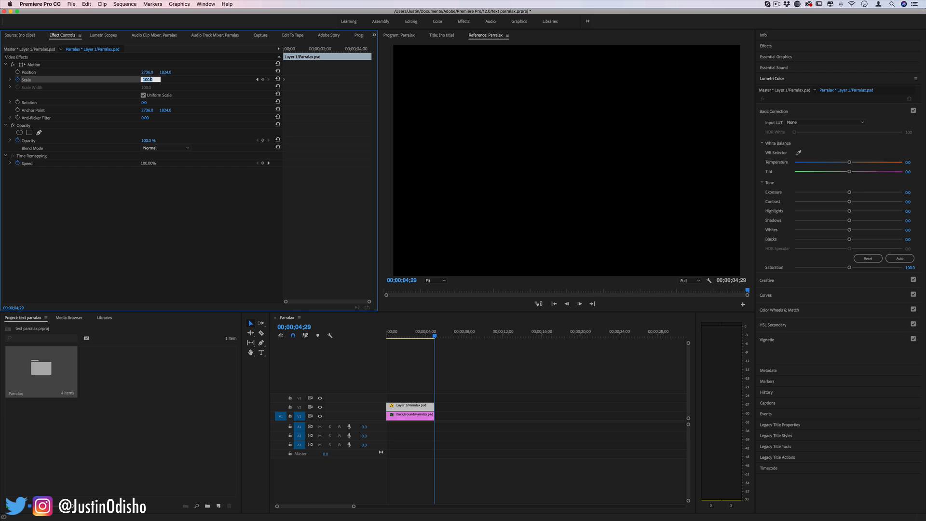
text(108)
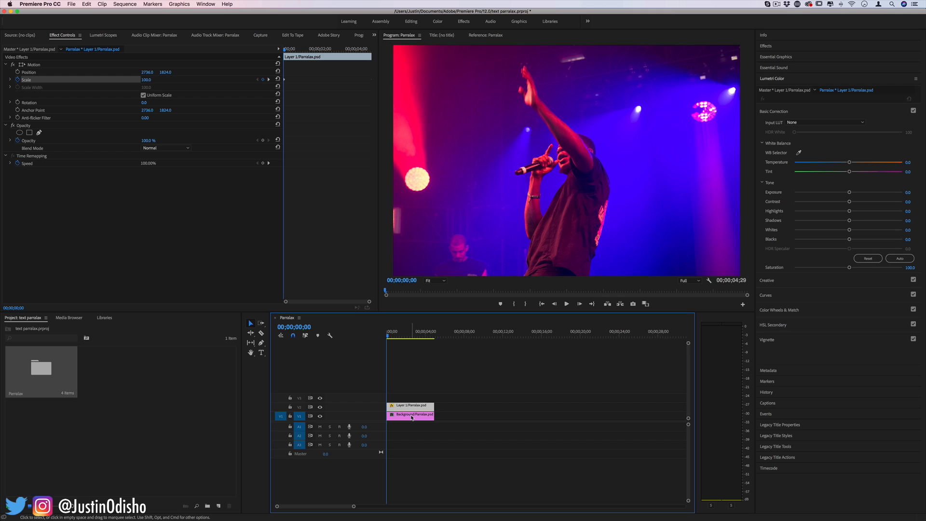
Keyframe the Background clip's Scale, growing it to about 101% later in the clip.
click(410, 415)
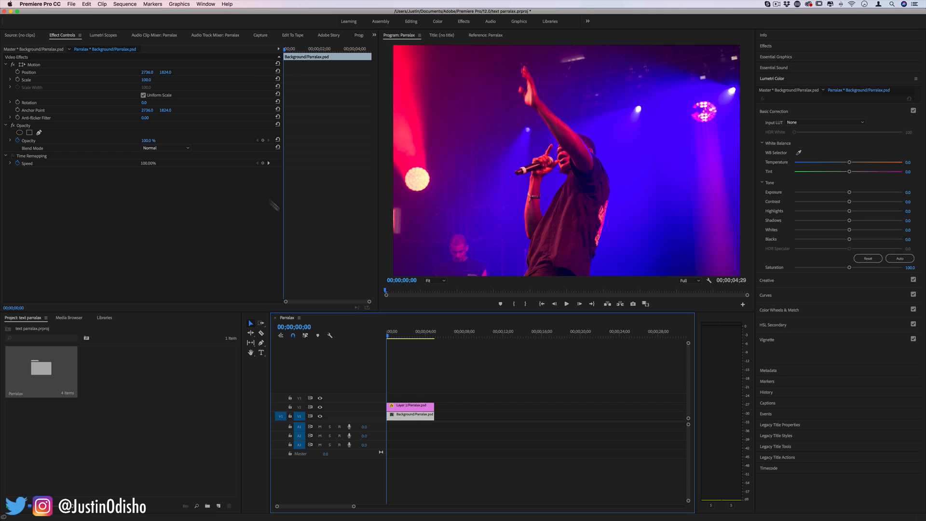
click(150, 79)
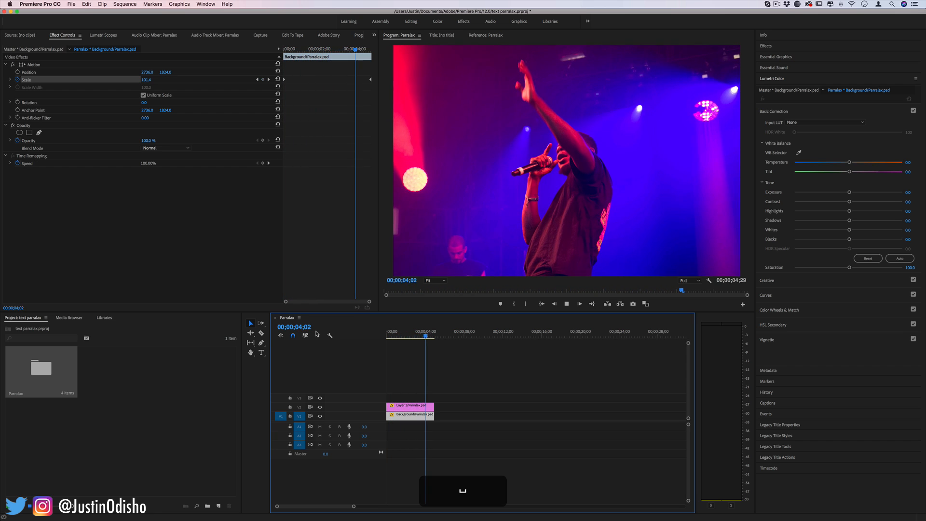
click(485, 35)
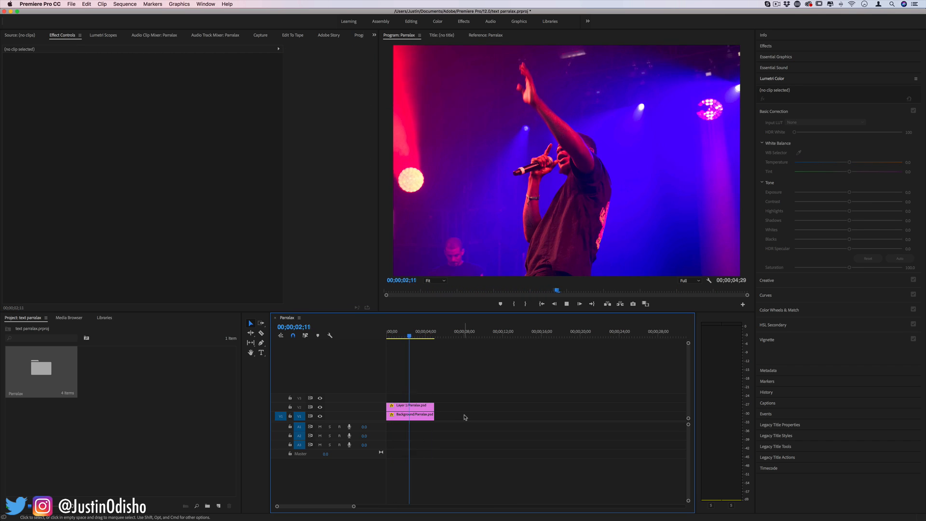
Scrub the singer layer's Position X slightly left, then select the Background clip.
click(410, 405)
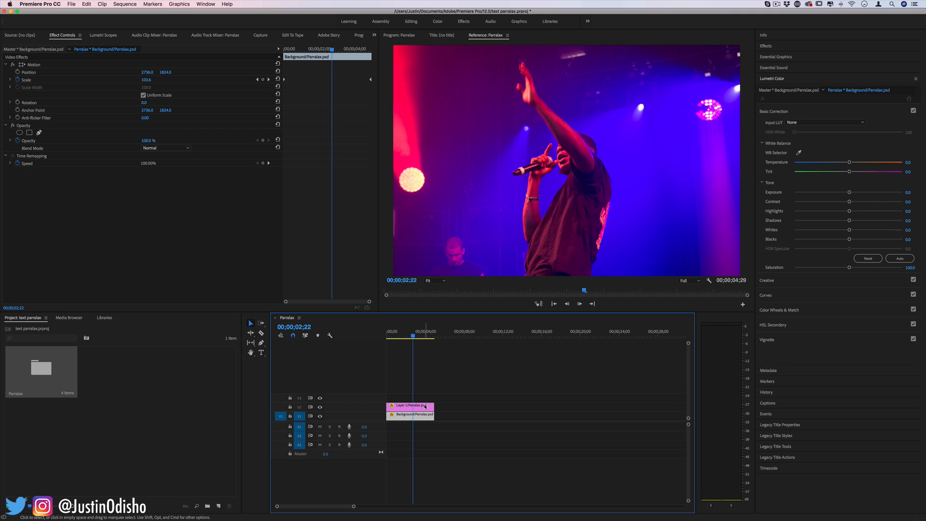
mouse_move(424, 407)
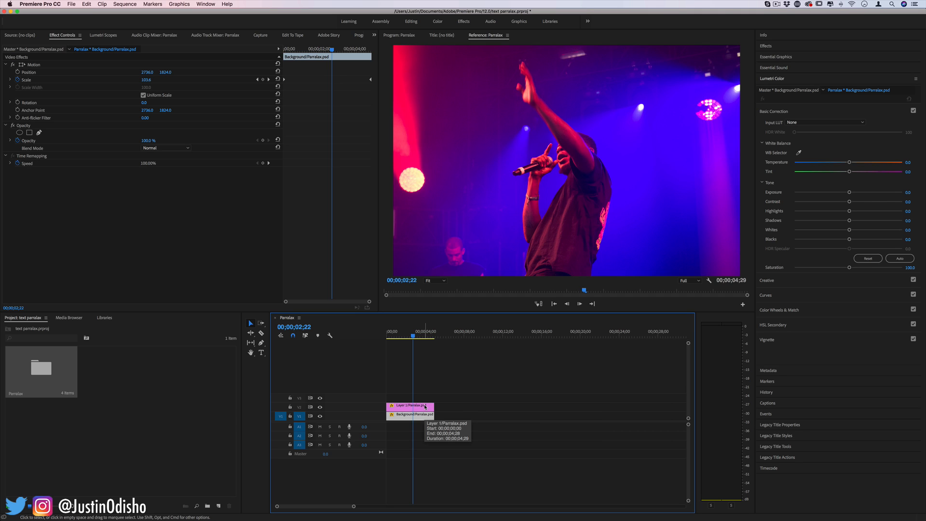
click(410, 405)
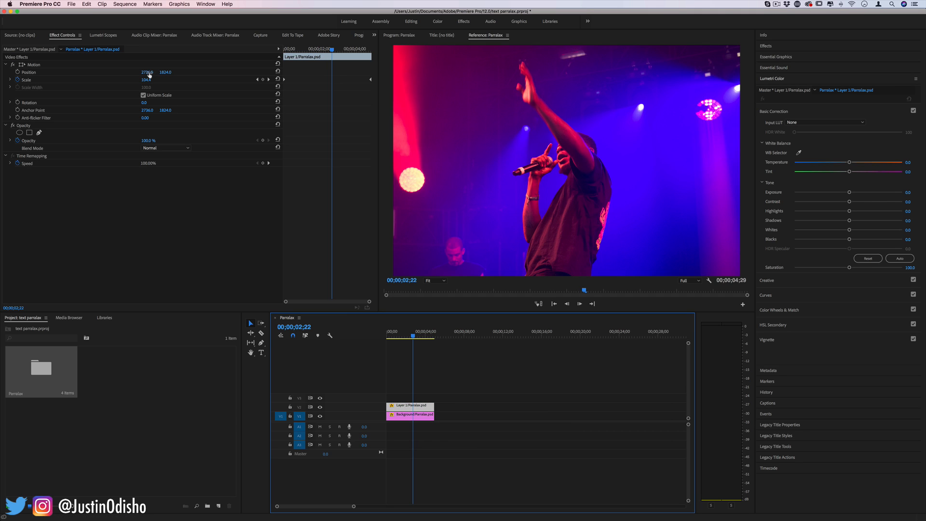
drag(147, 72, 142, 72)
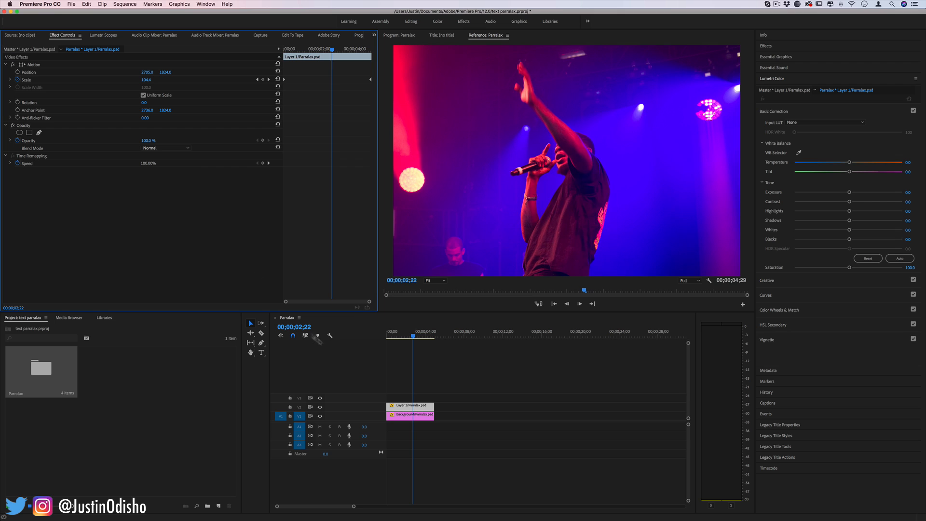
click(410, 416)
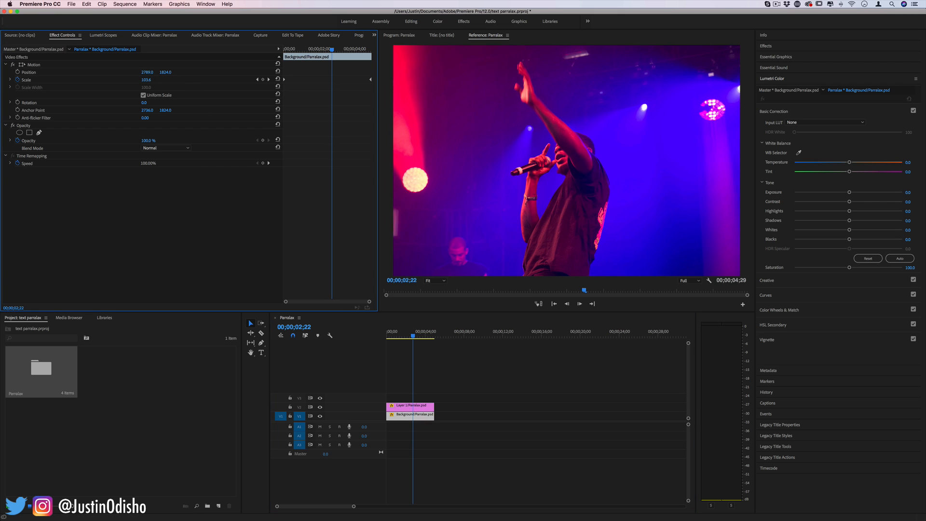